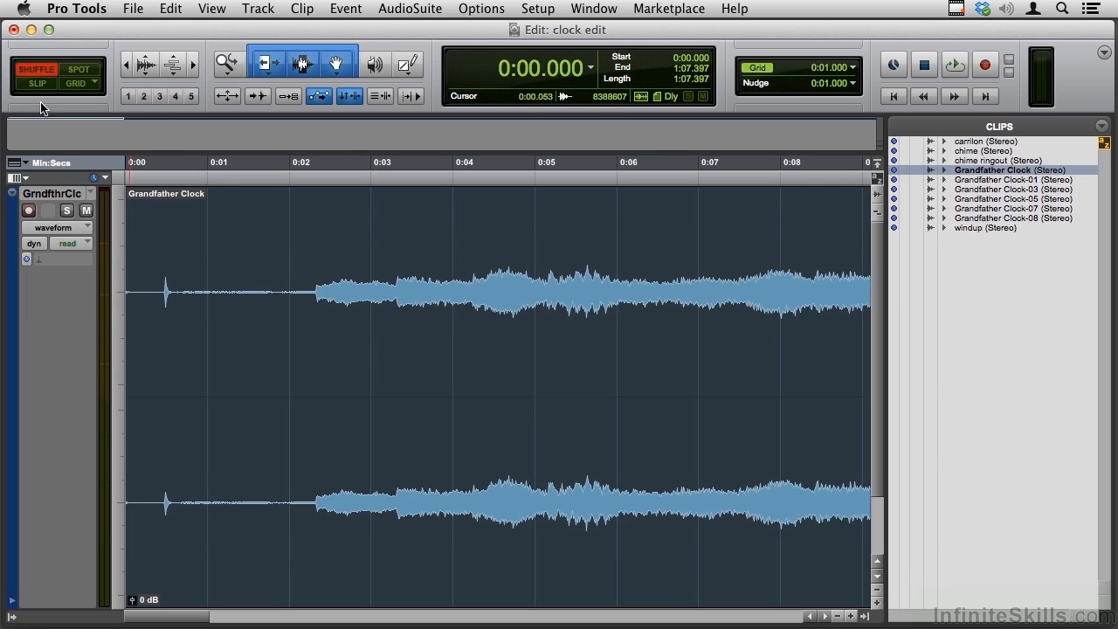
mouse_move(68, 166)
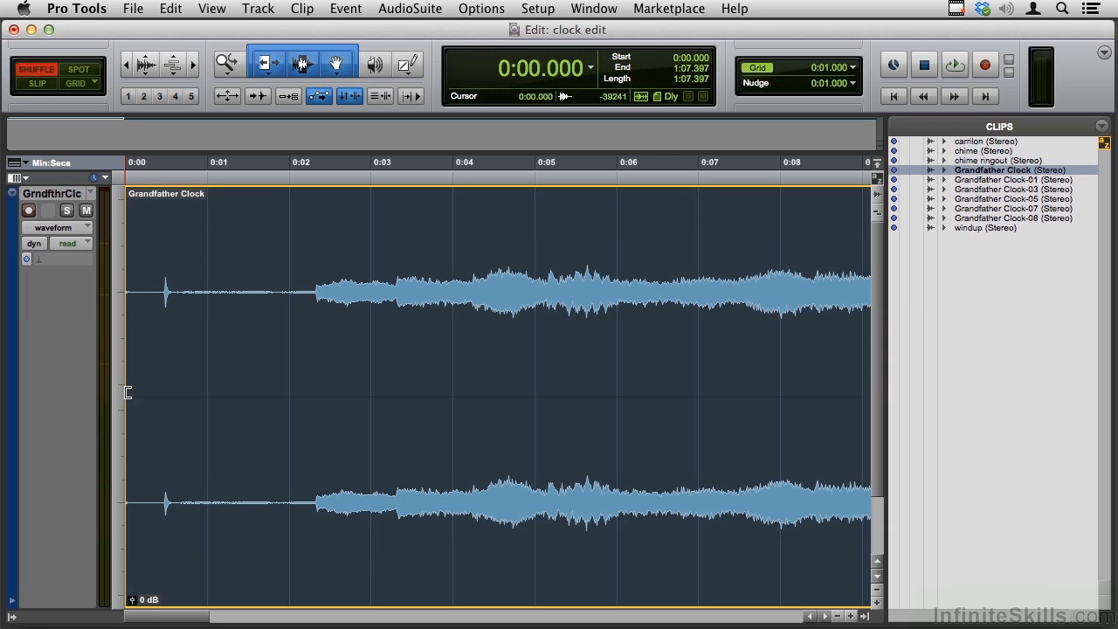
- Select the range 0:01.344 to 0:01.781 in the Grandfather Clock clip
left_click(181, 321)
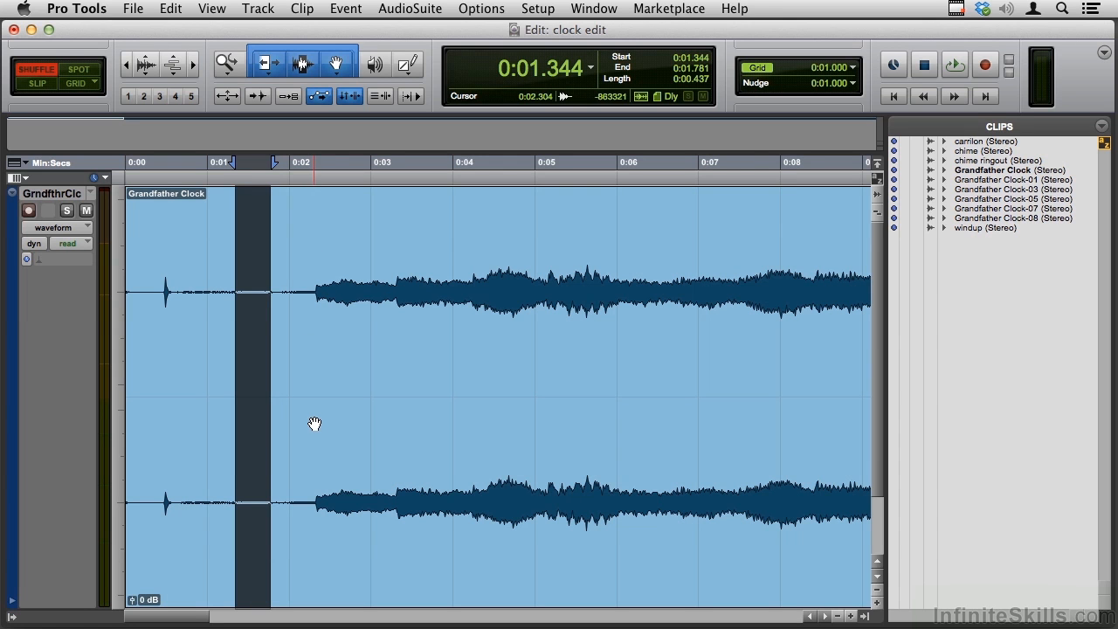
mouse_move(320, 433)
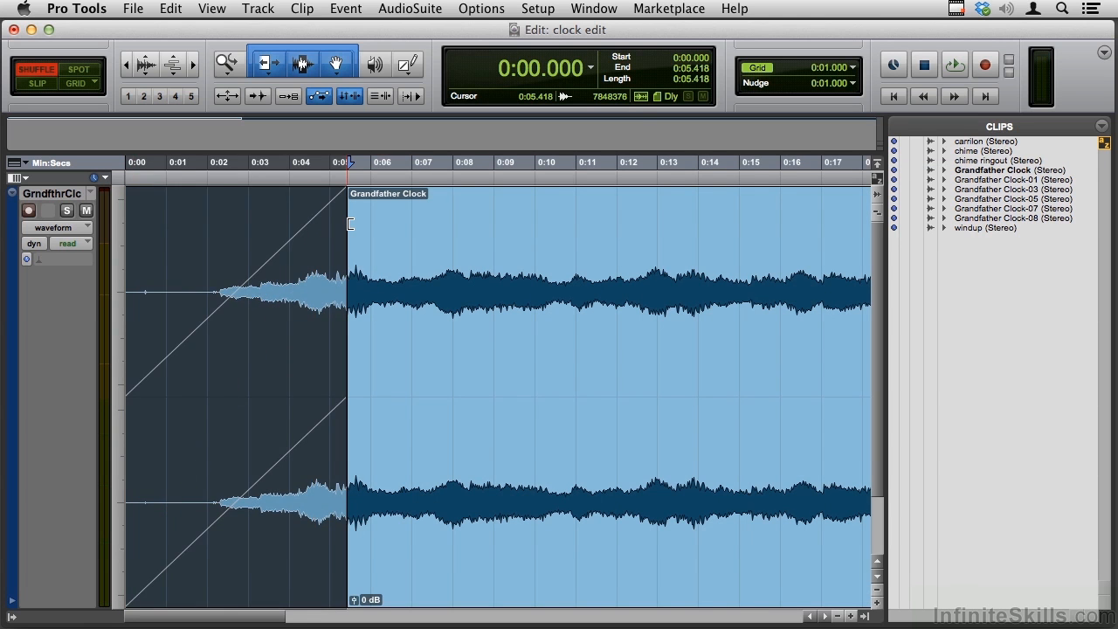
- Play back the faded-in opening of the Grandfather Clock clip, then stop playback
left_click(955, 65)
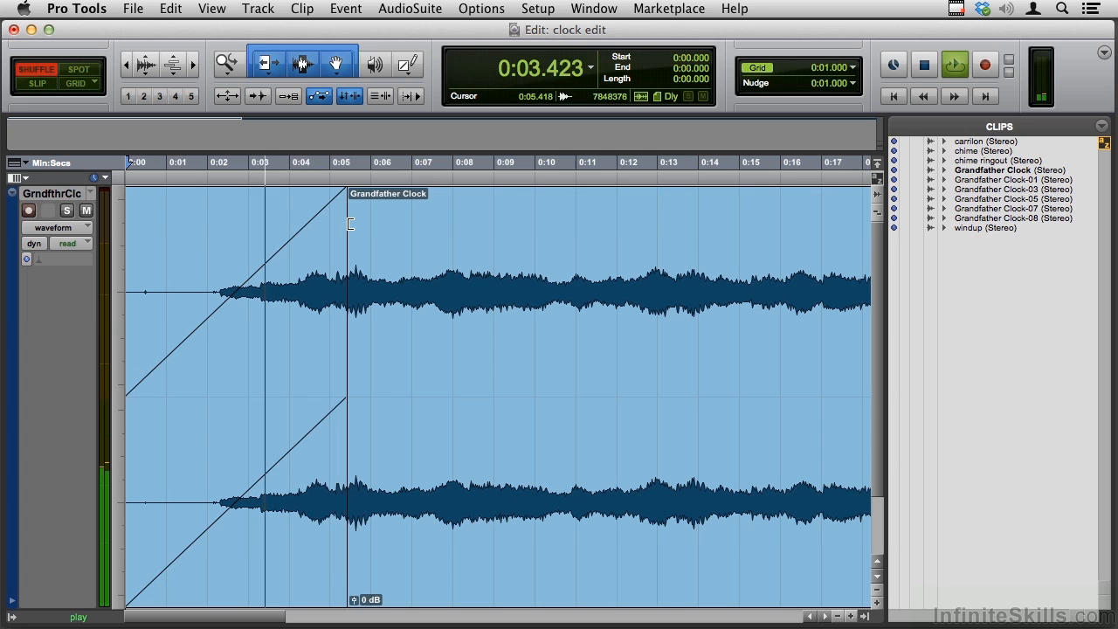
left_click(924, 64)
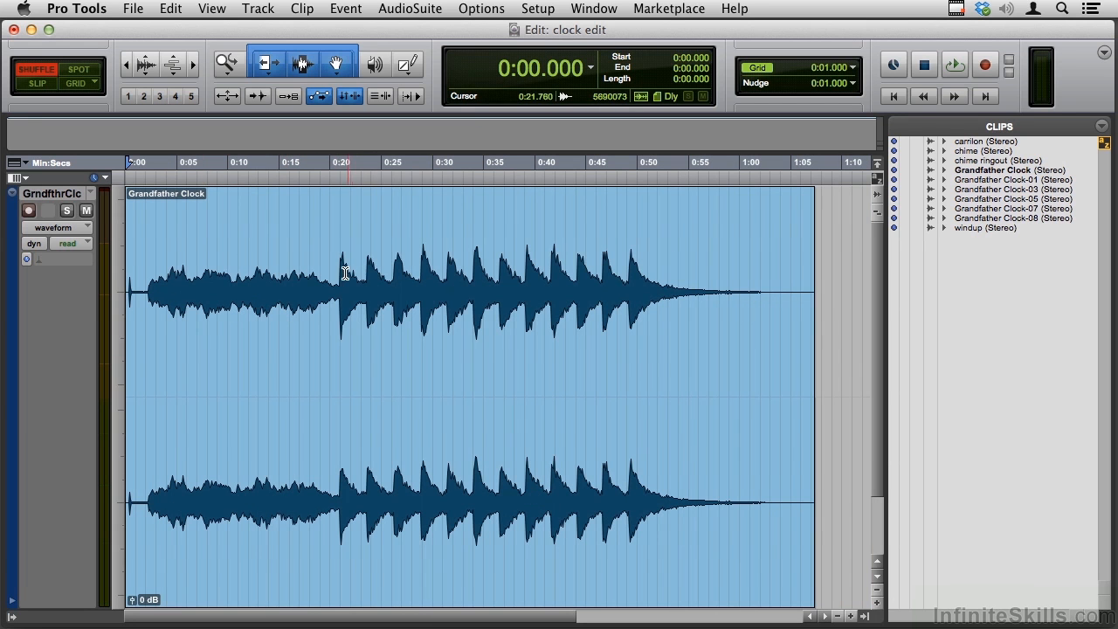
- Mark the point where the chimes begin in the unfaded Grandfather Clock clip
left_click(340, 275)
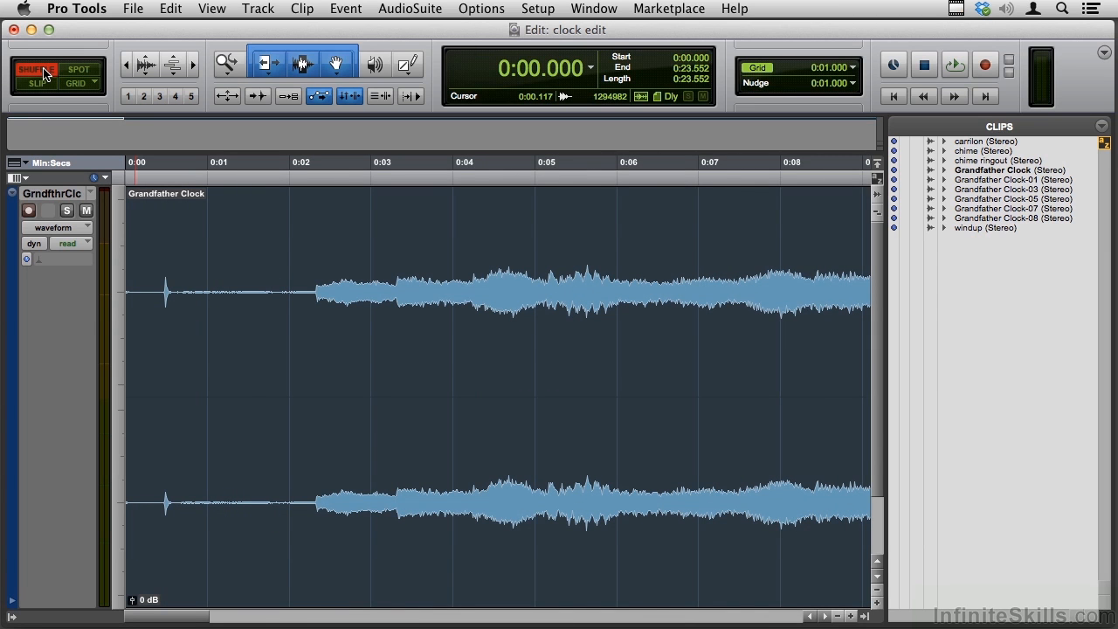
- Set the Edit Mode selector to Slip and click on the clip track
left_click(36, 69)
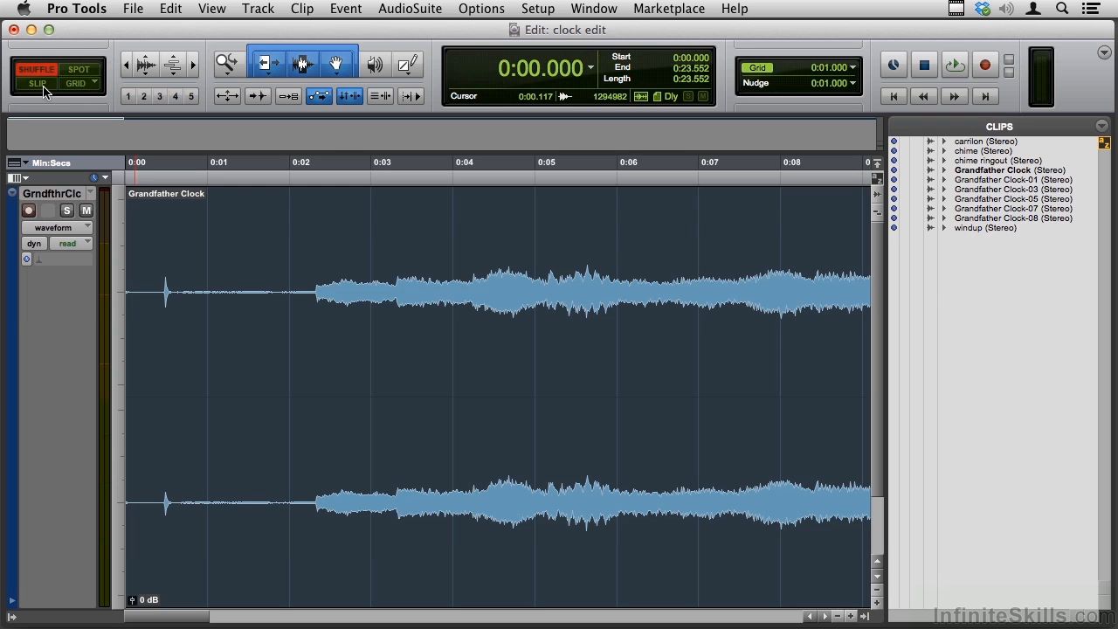
mouse_move(137, 399)
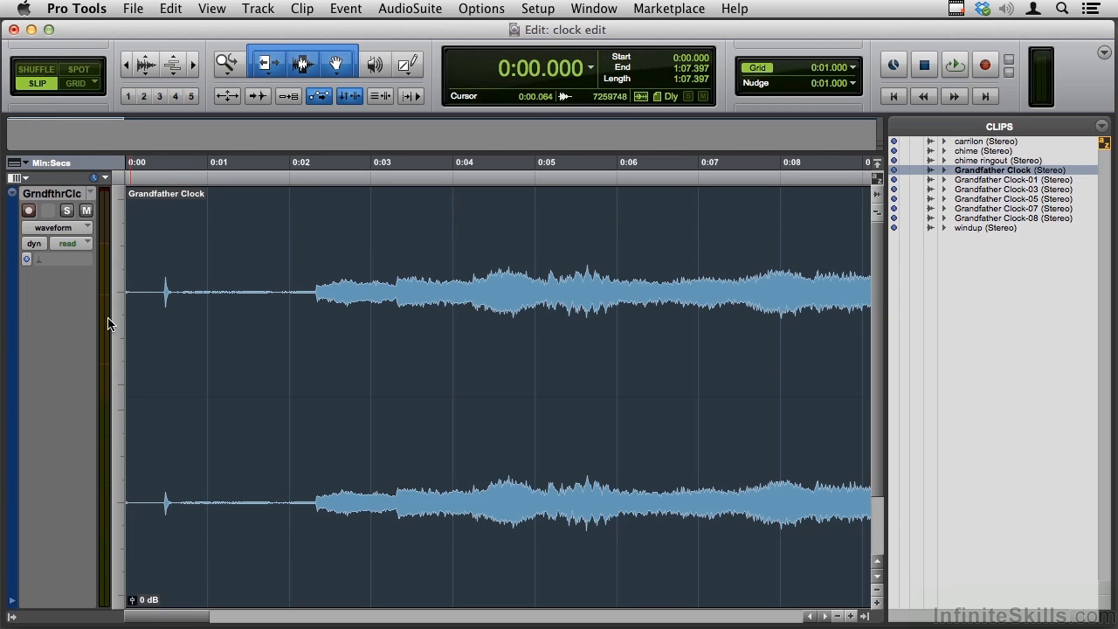
left_click(166, 399)
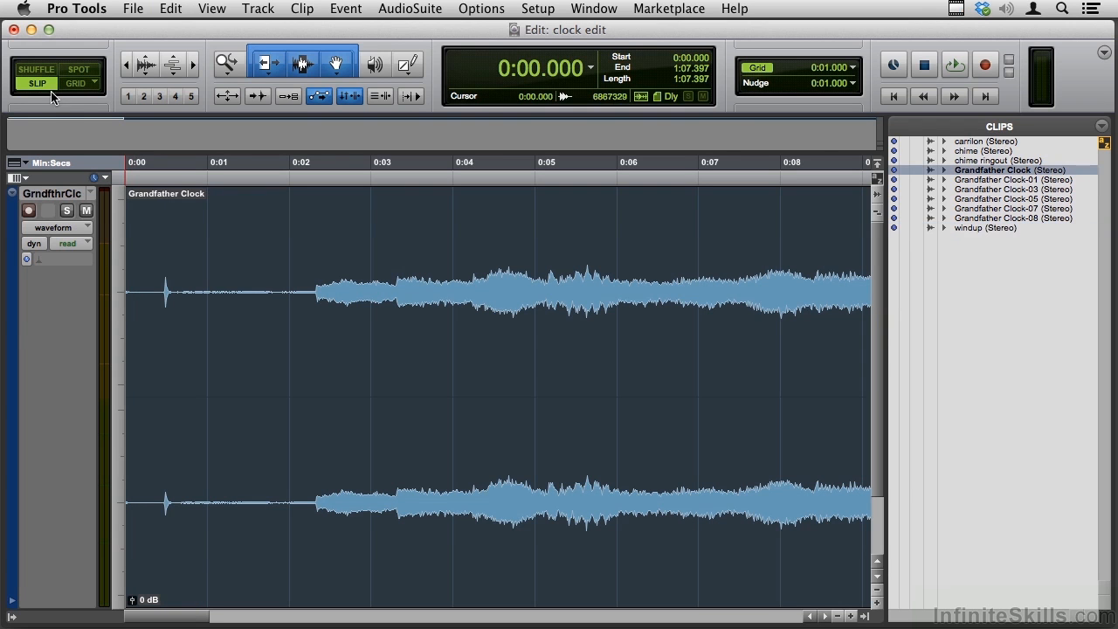
- Set the Edit Mode selector back to Shuffle
left_click(36, 69)
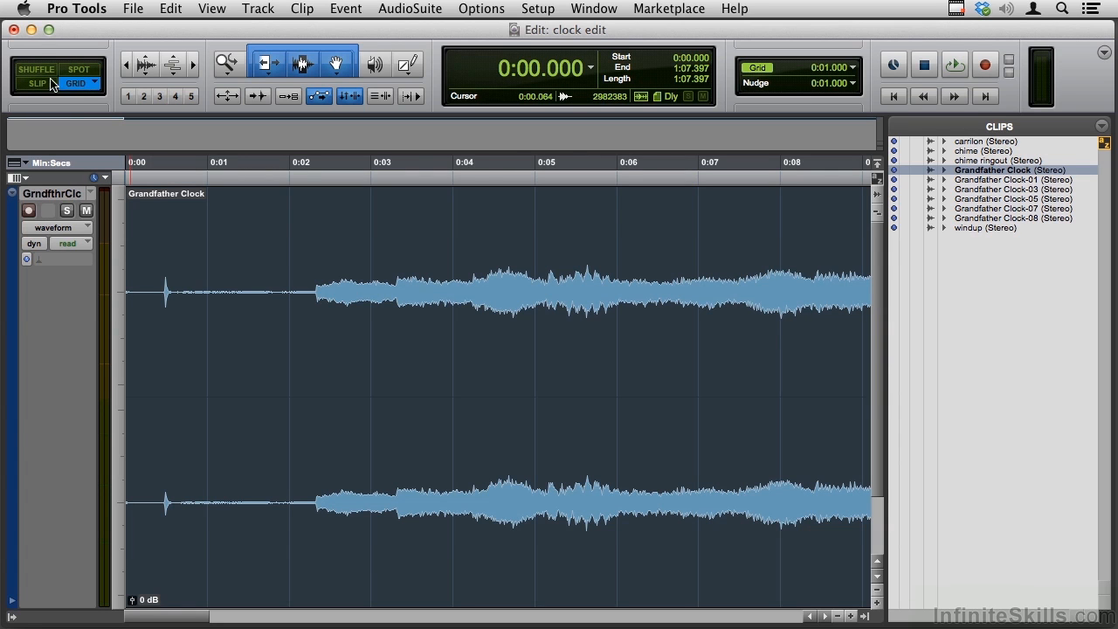
left_click(36, 69)
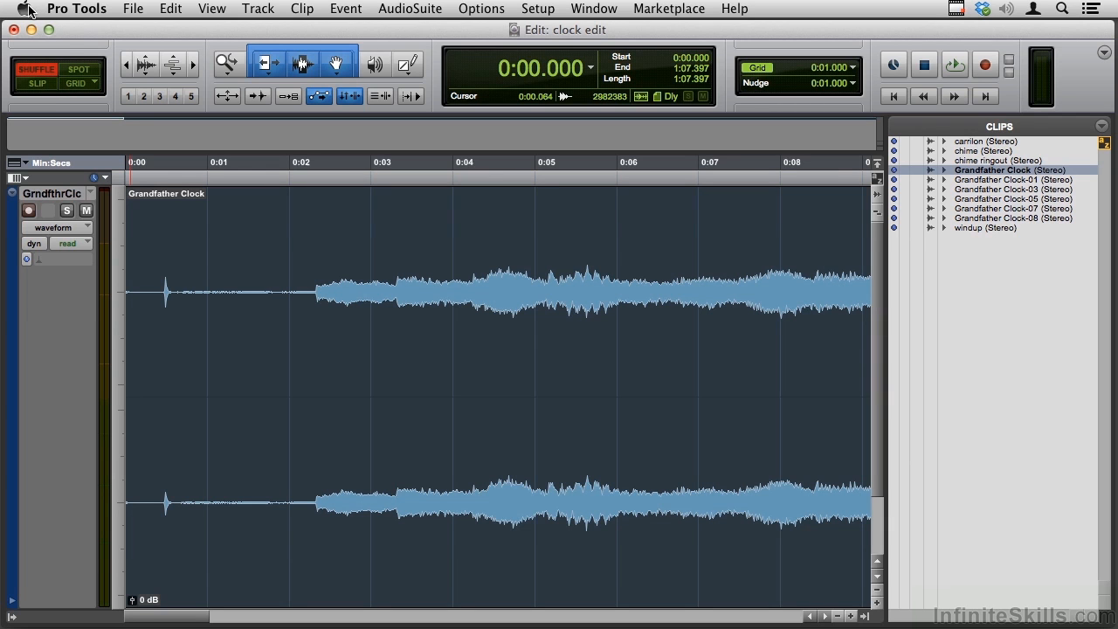
- Open System Preferences from the Apple menu
left_click(23, 8)
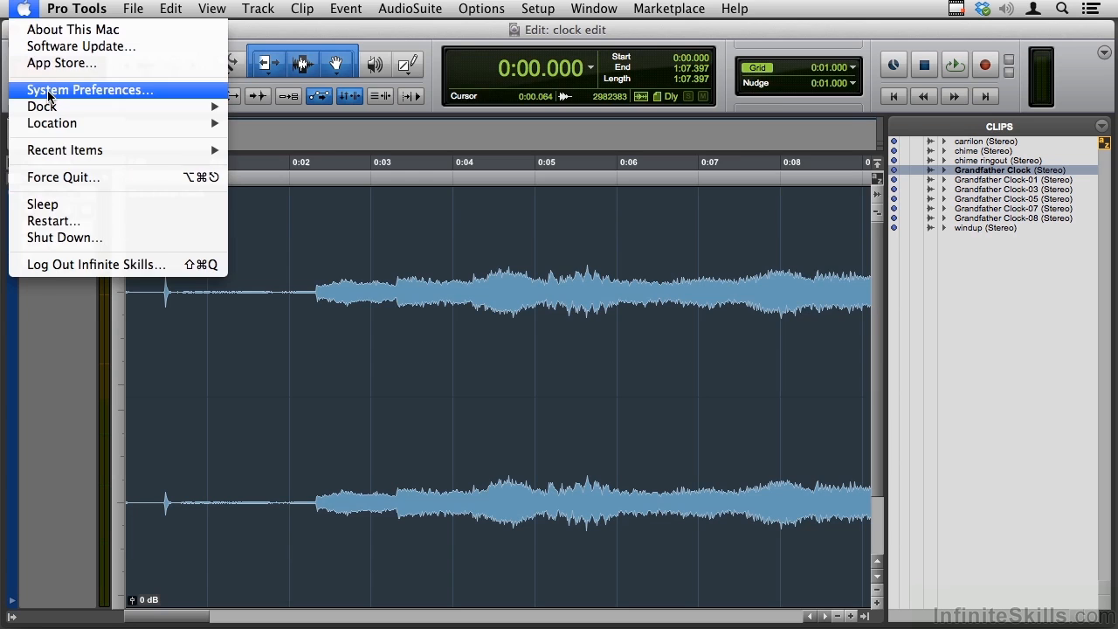
left_click(89, 90)
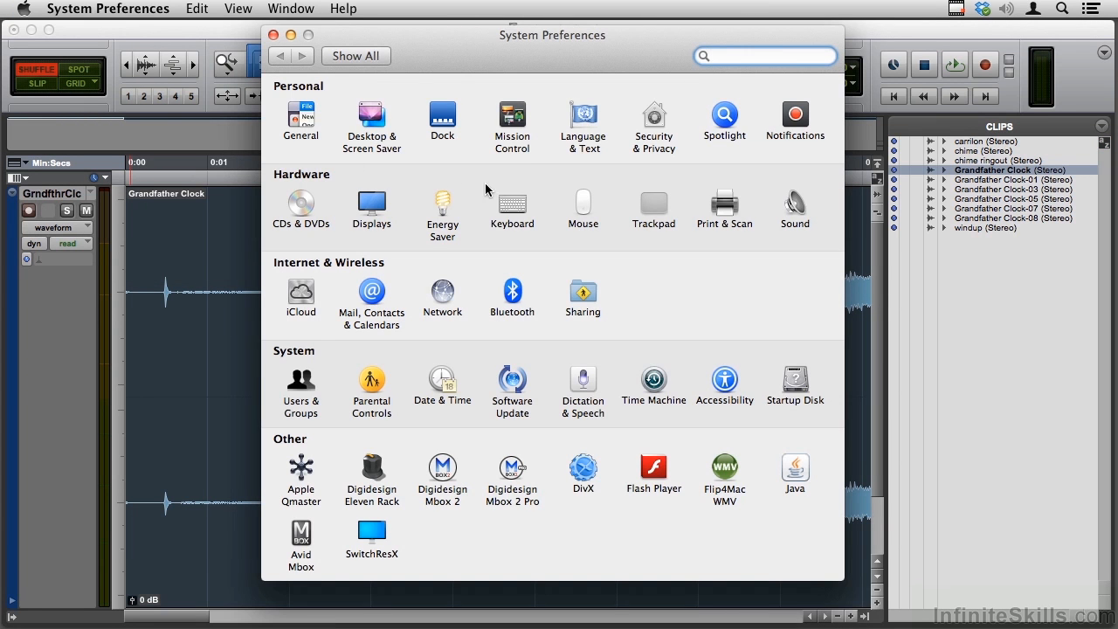
left_click(511, 203)
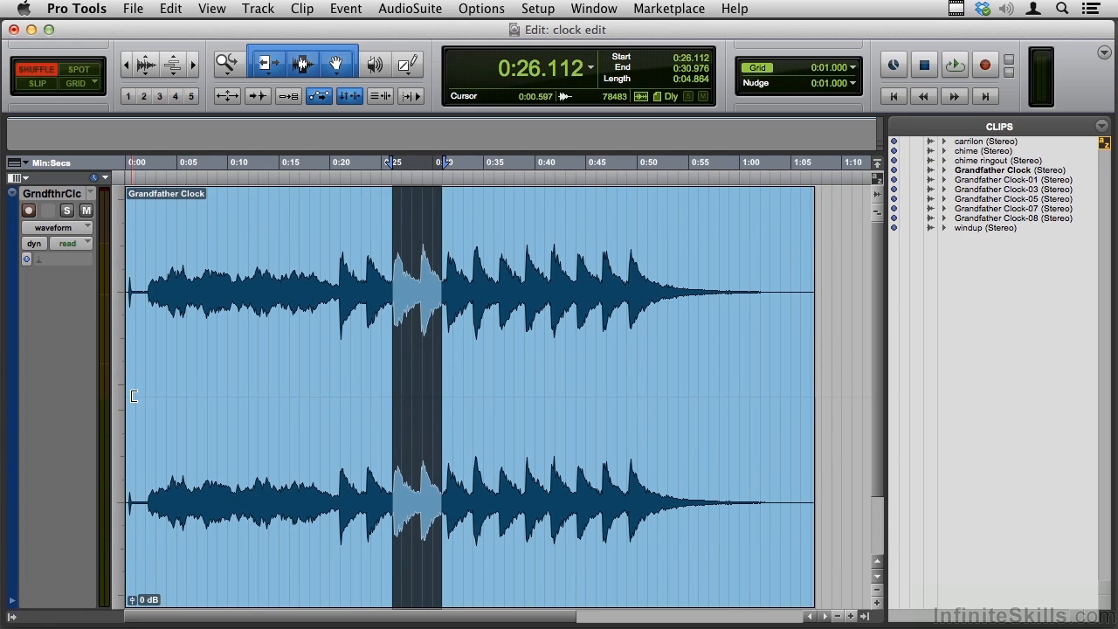
- Back in the Edit window, select 0:26.112 to 0:30.976 in the Grandfather Clock clip
left_click(799, 392)
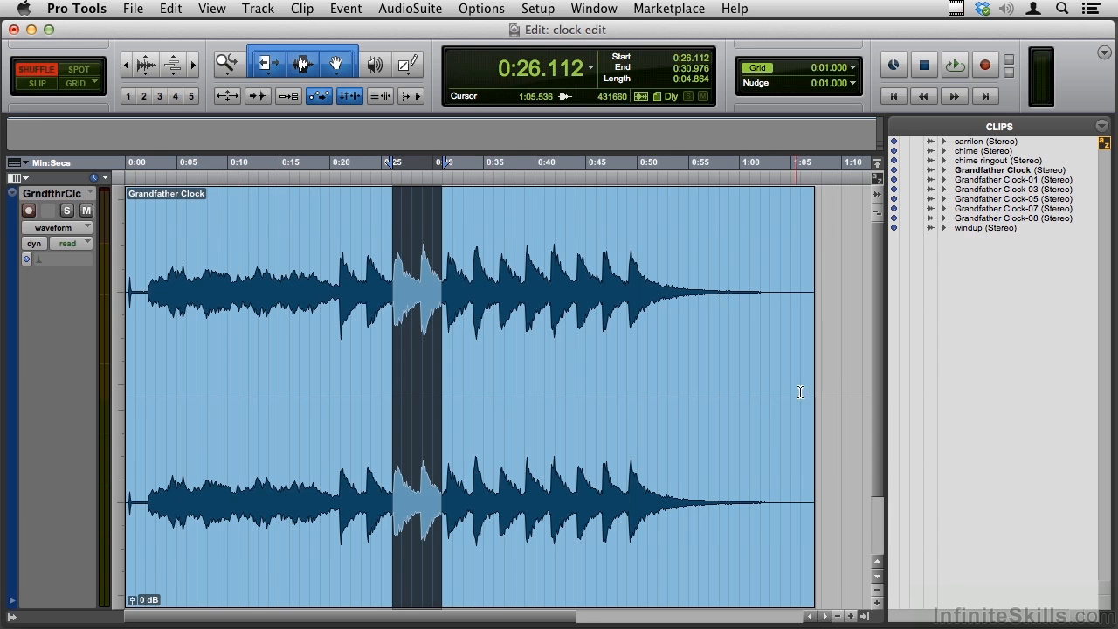